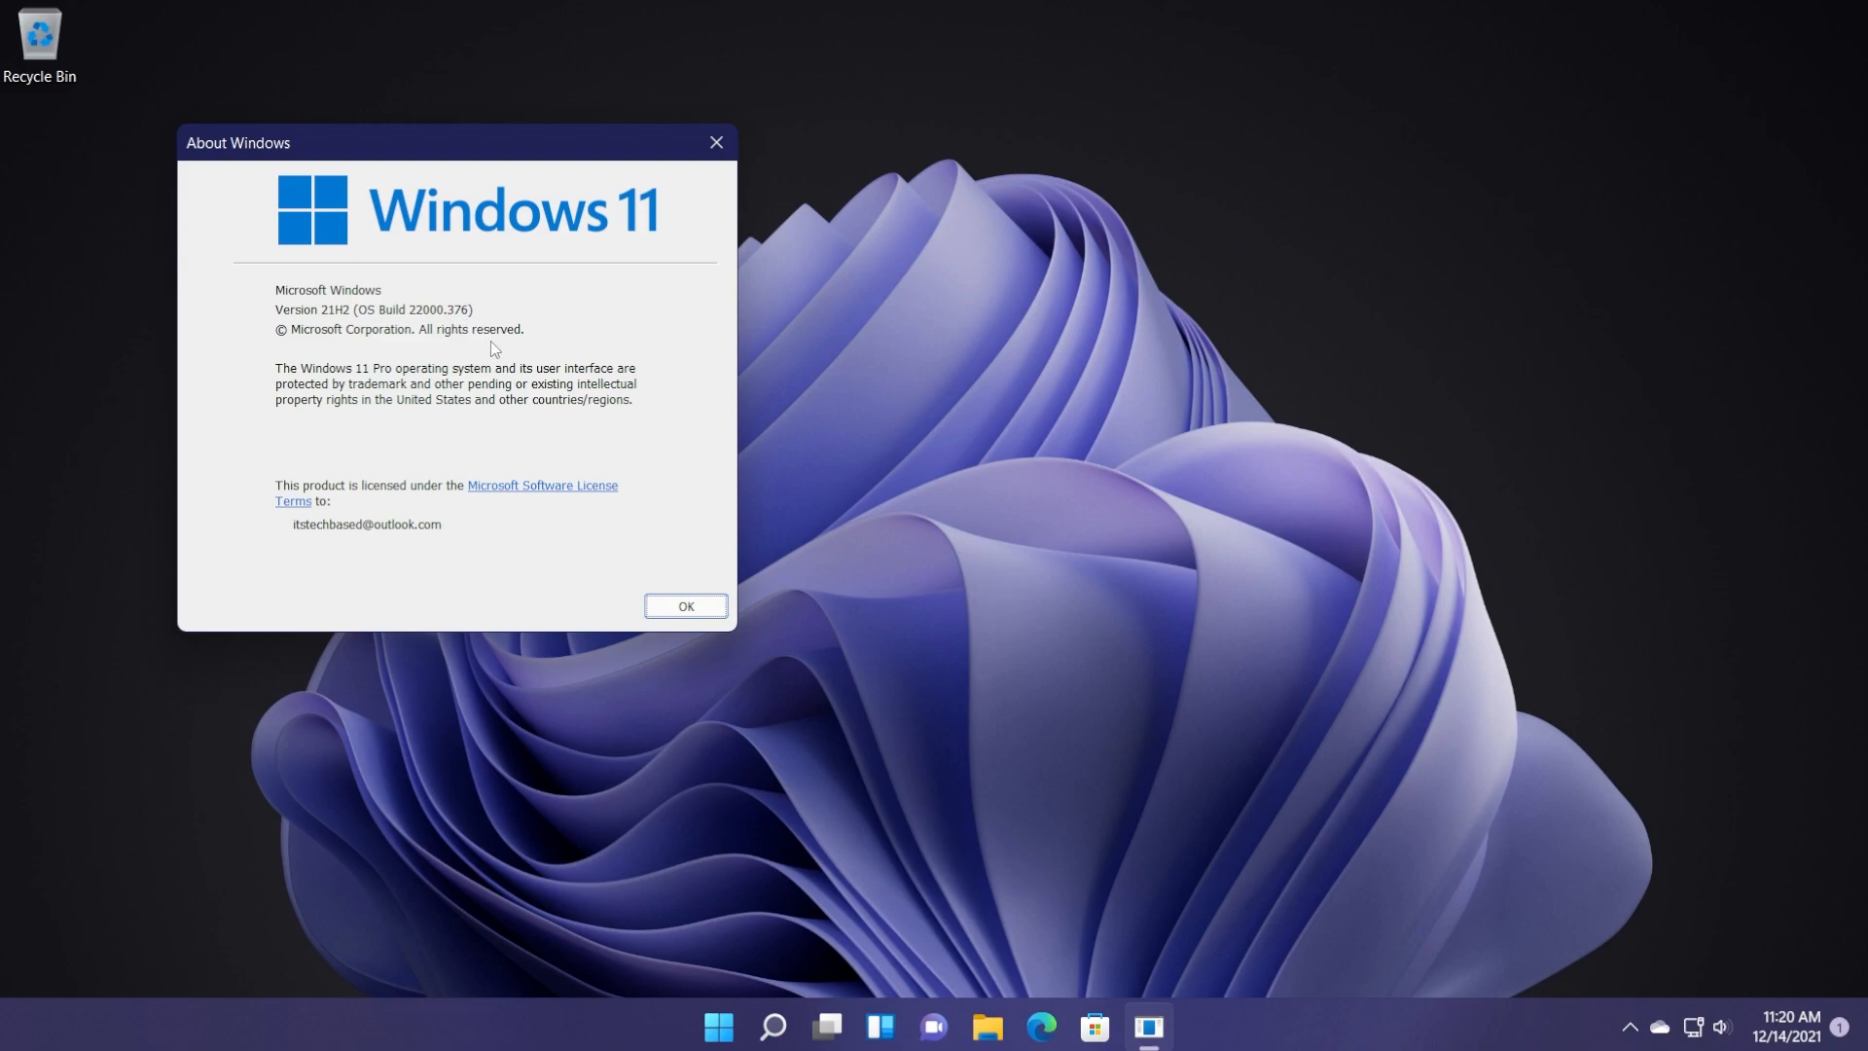
- Close the About Windows dialog after confirming Version 21H2, OS Build 22000.376
click(685, 605)
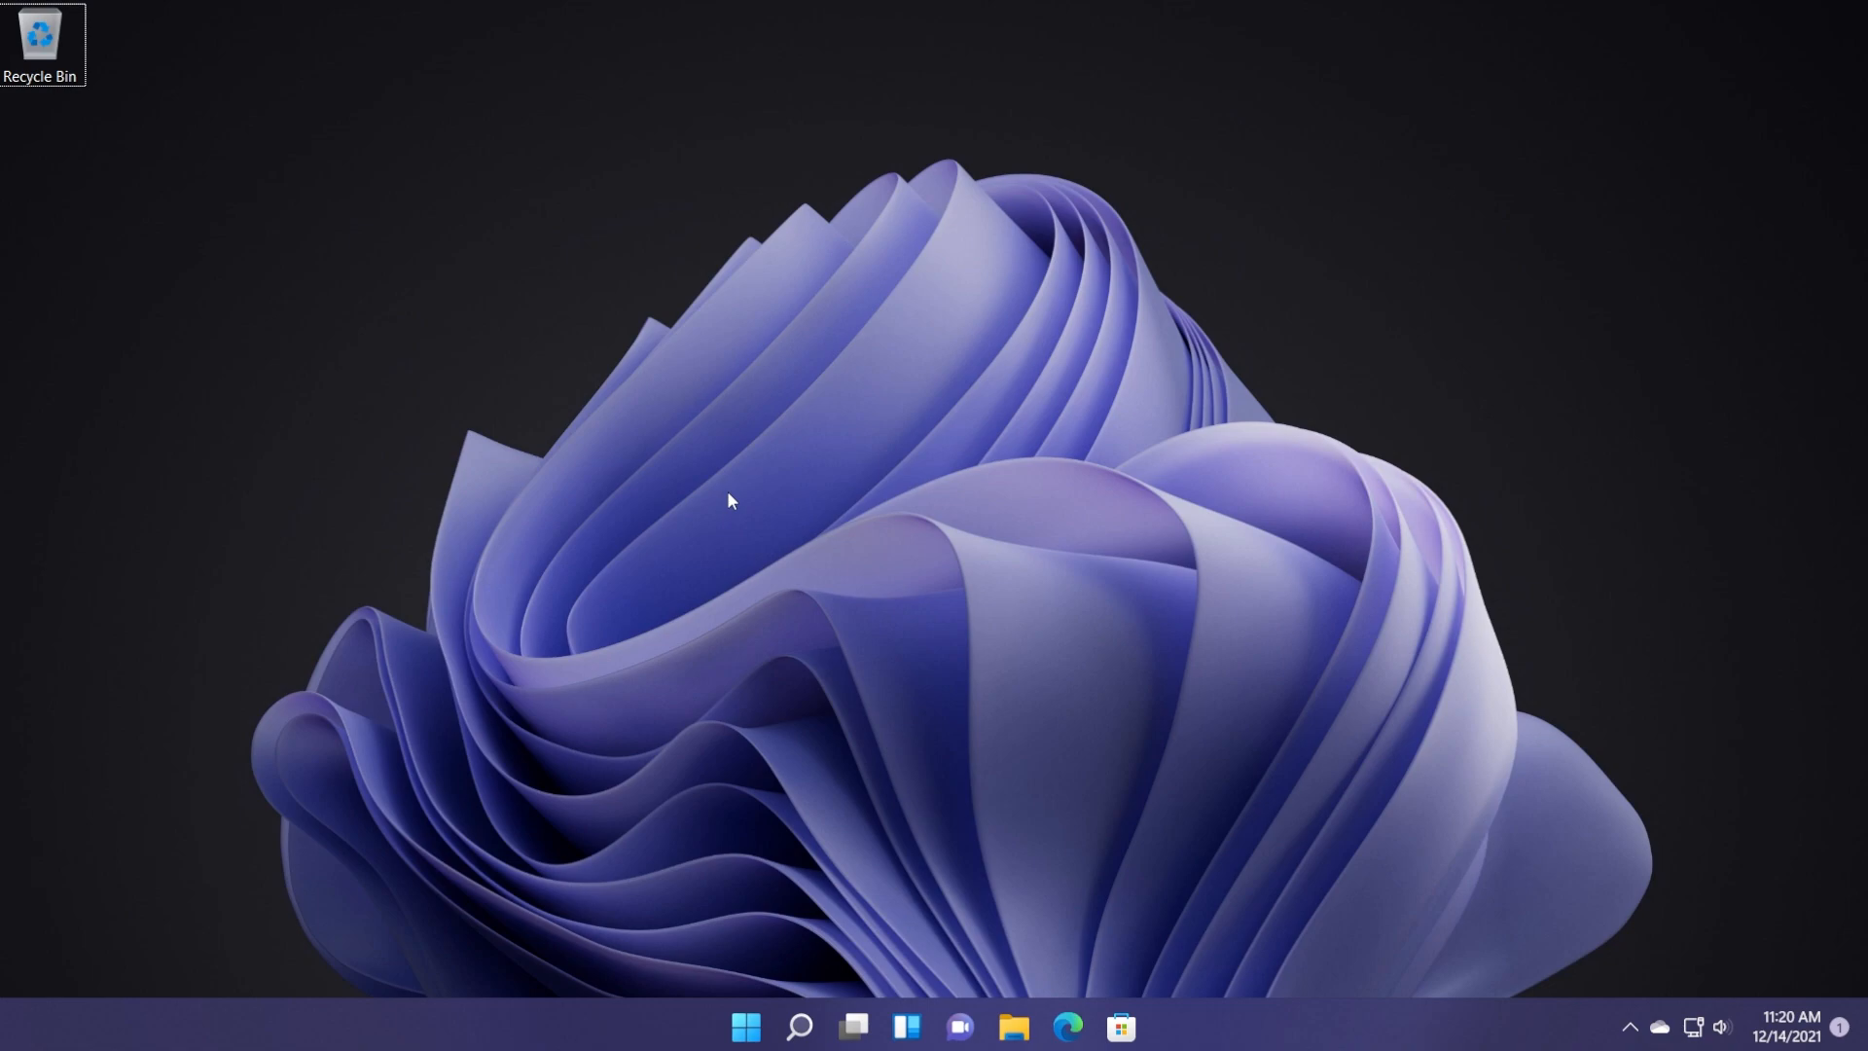
mouse_move(839, 478)
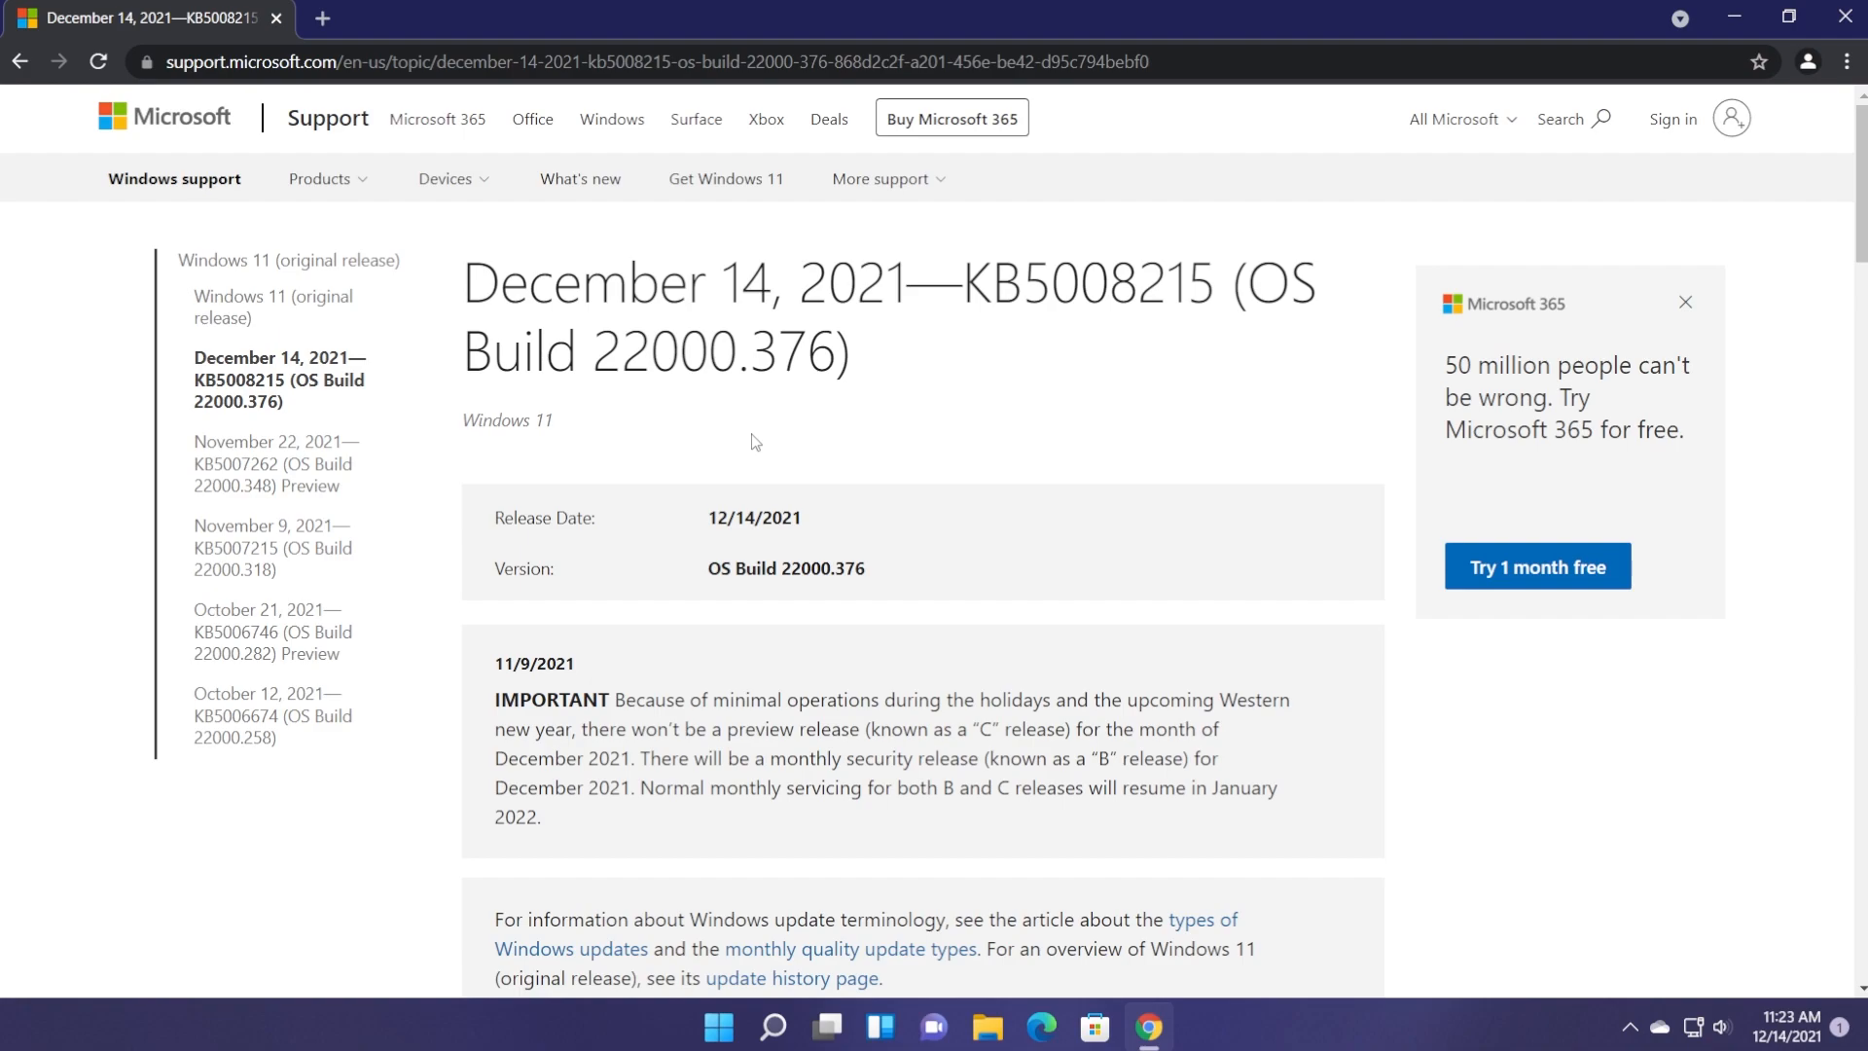
mouse_move(797, 469)
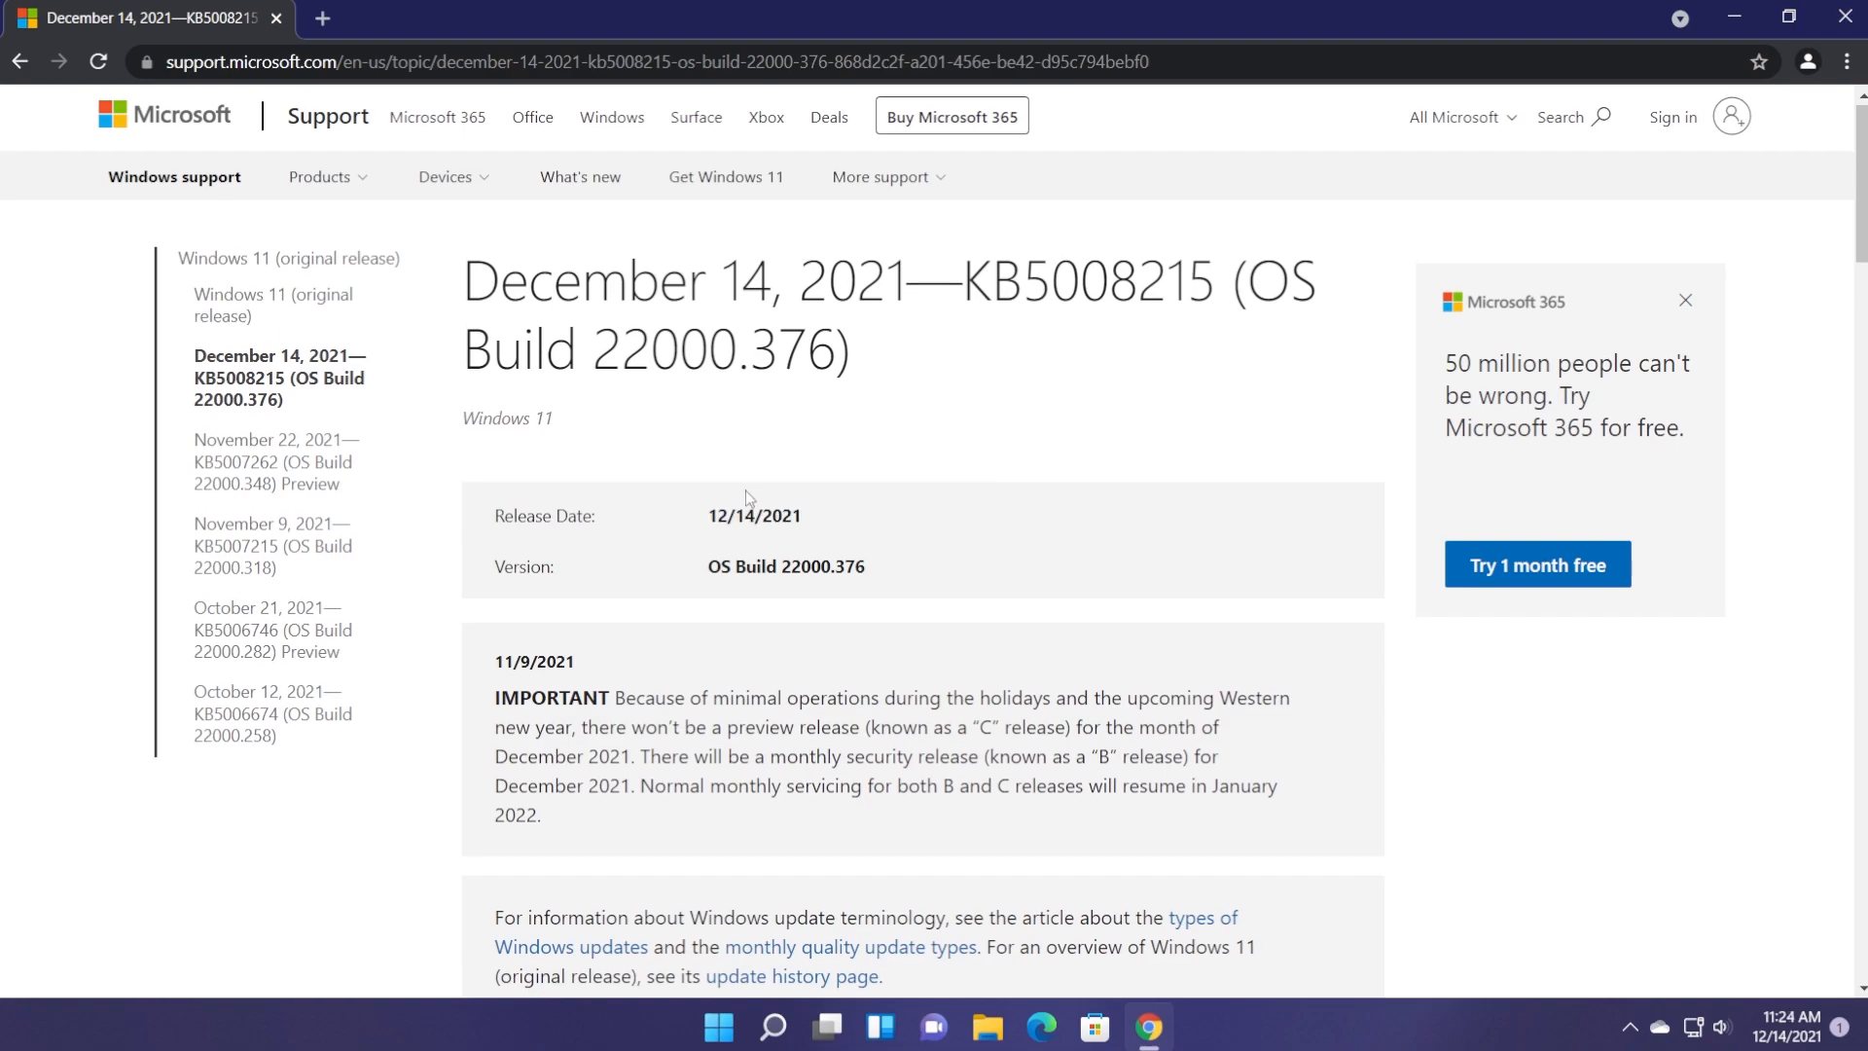
- Skim the KB5007262 preview highlights, then go back to the December 14 KB5008215 notes
scroll(down, 3)
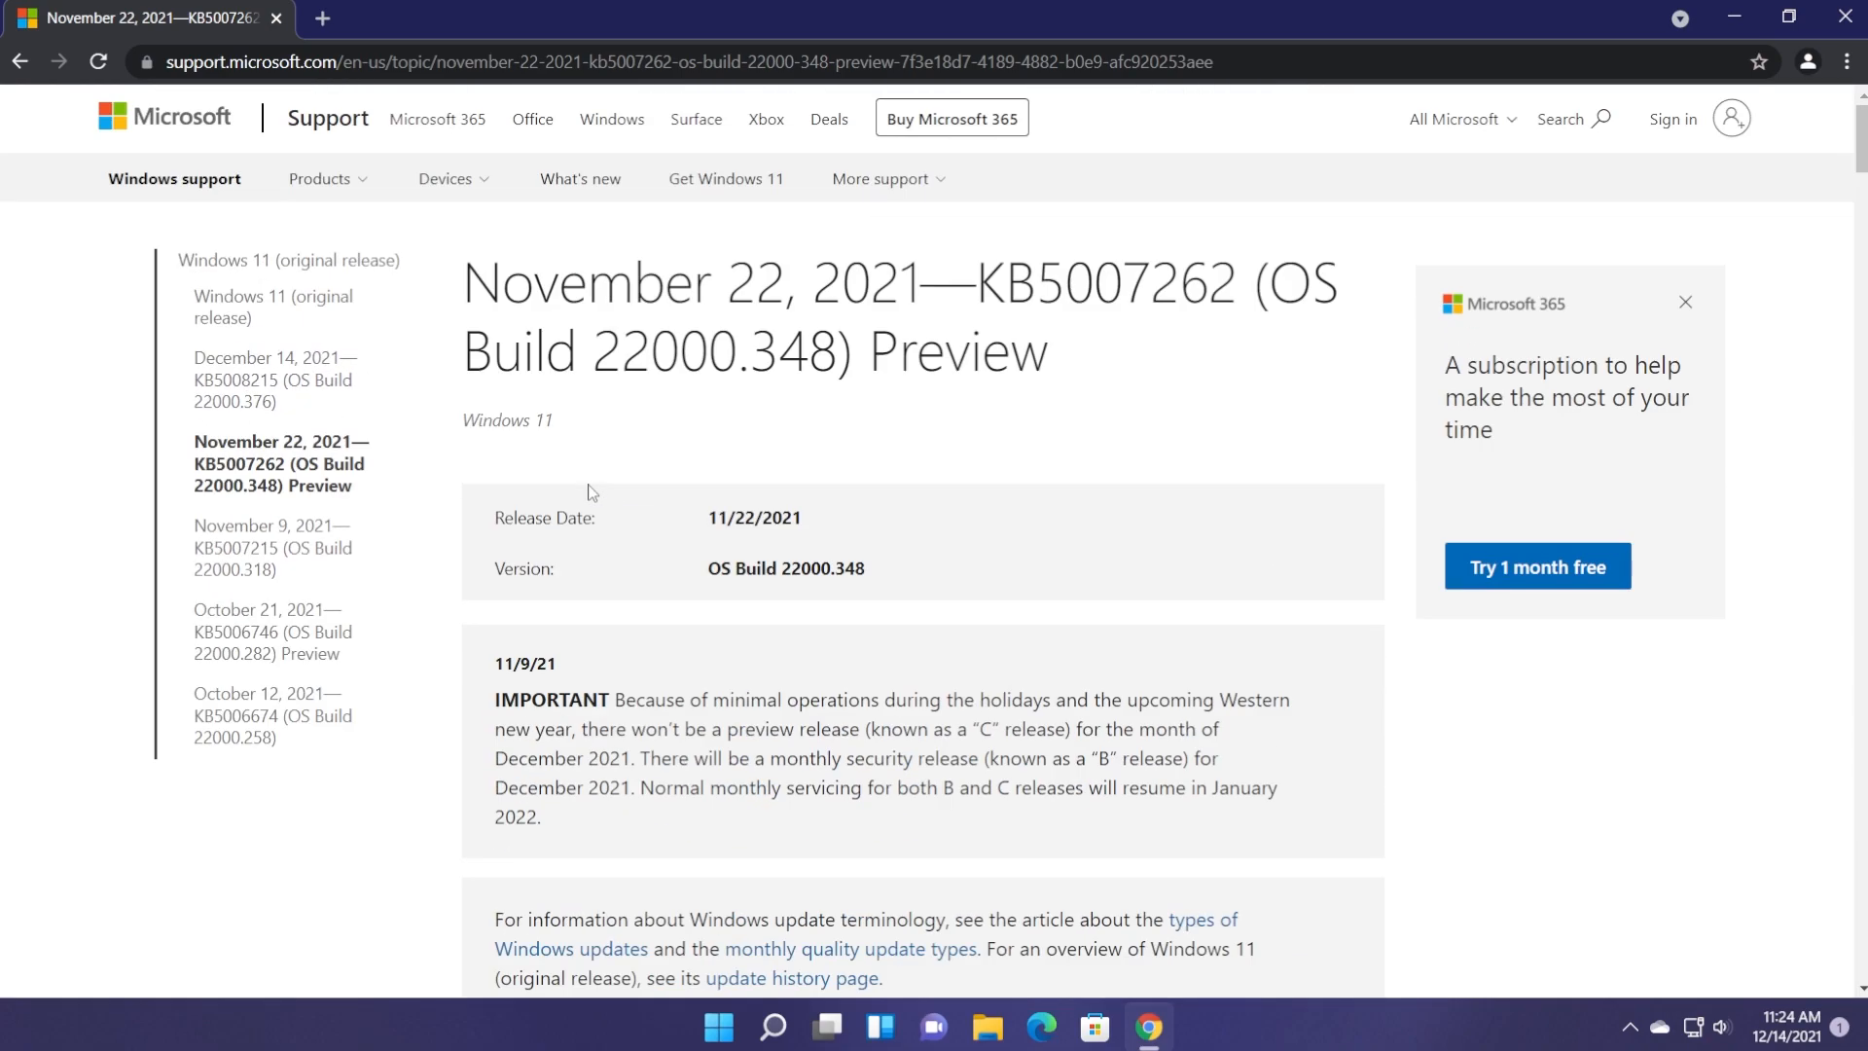
mouse_move(282, 462)
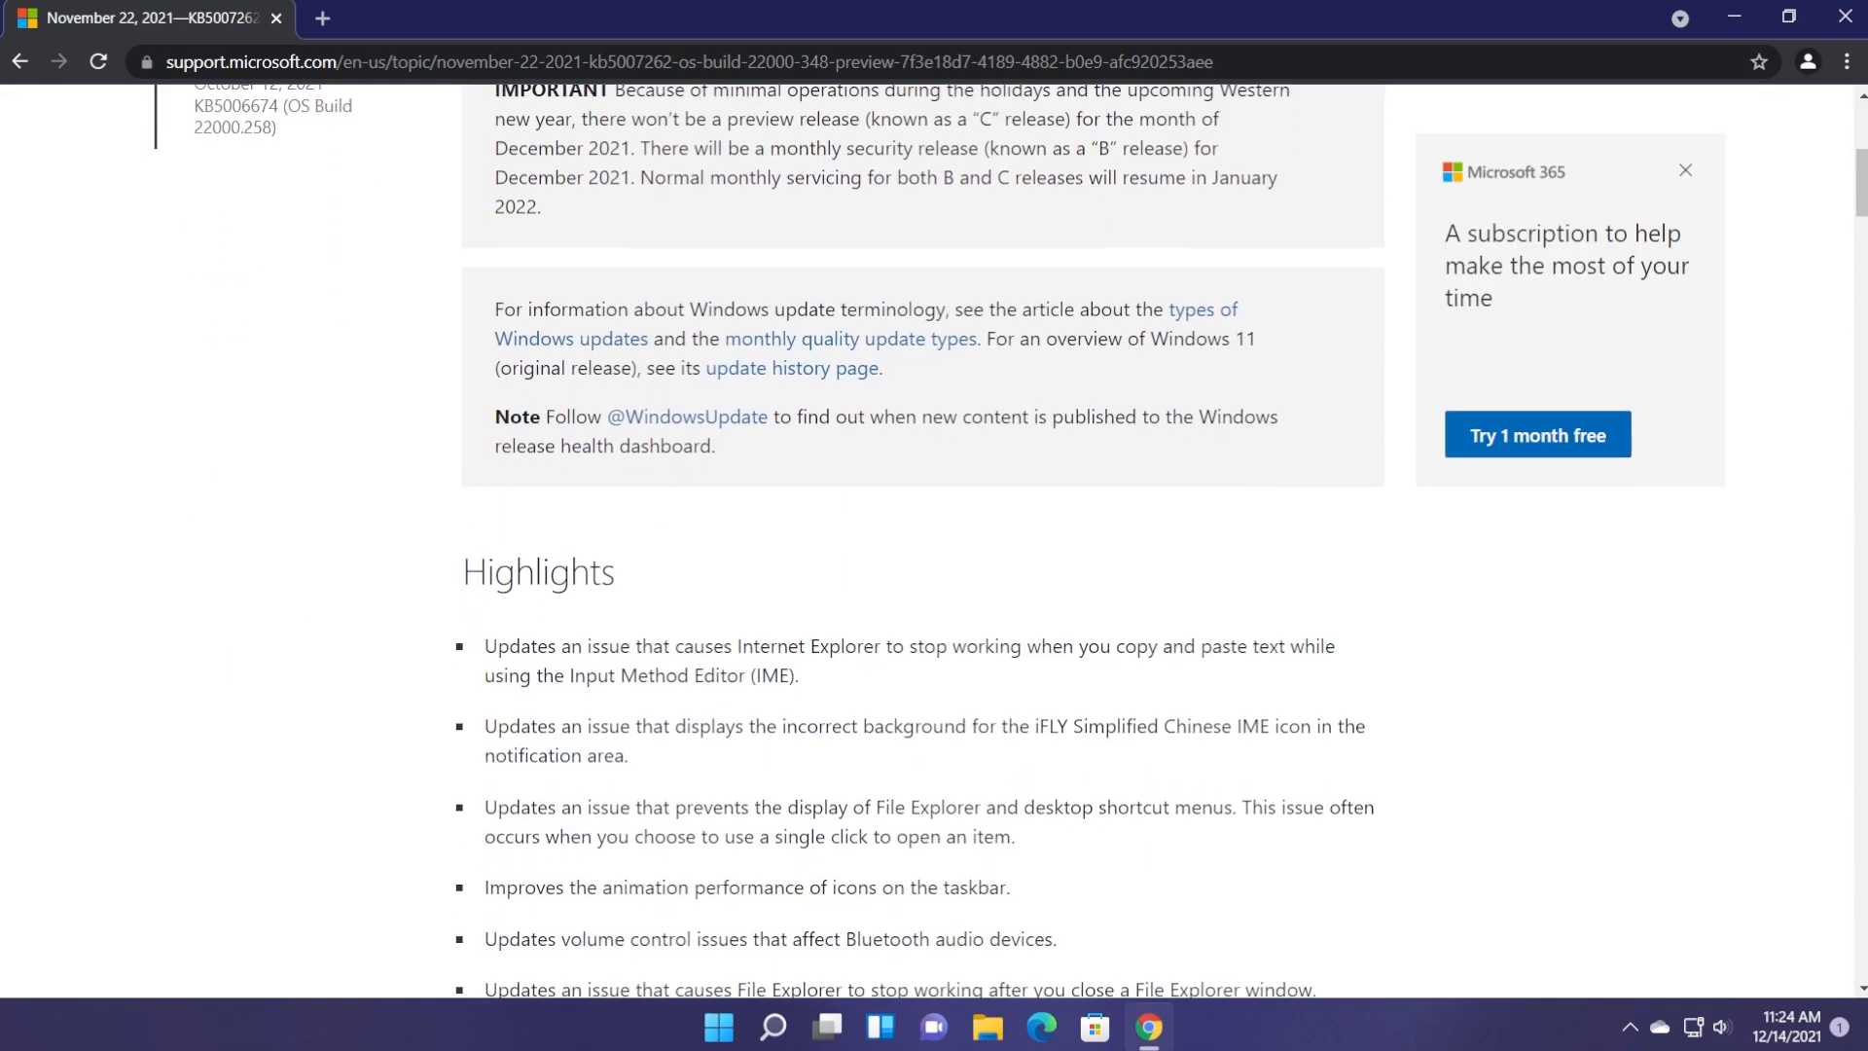
scroll(down, 3)
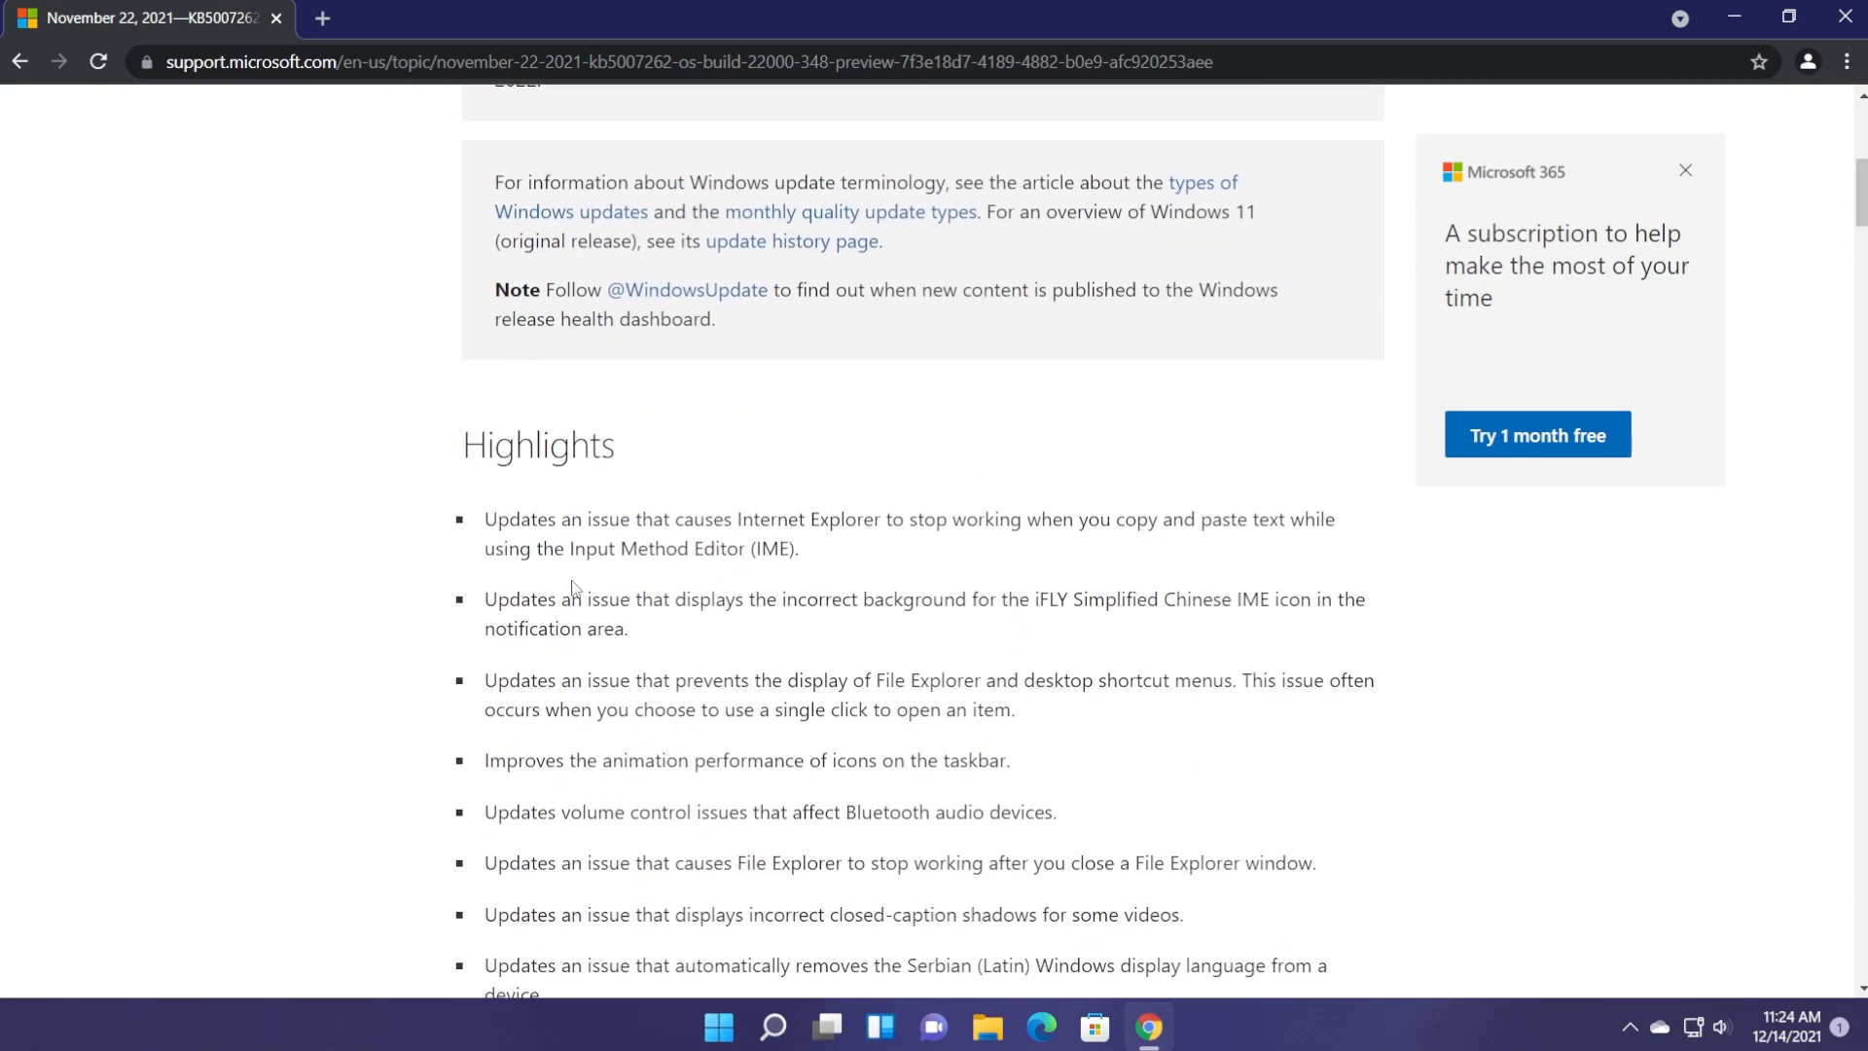
scroll(down, 3)
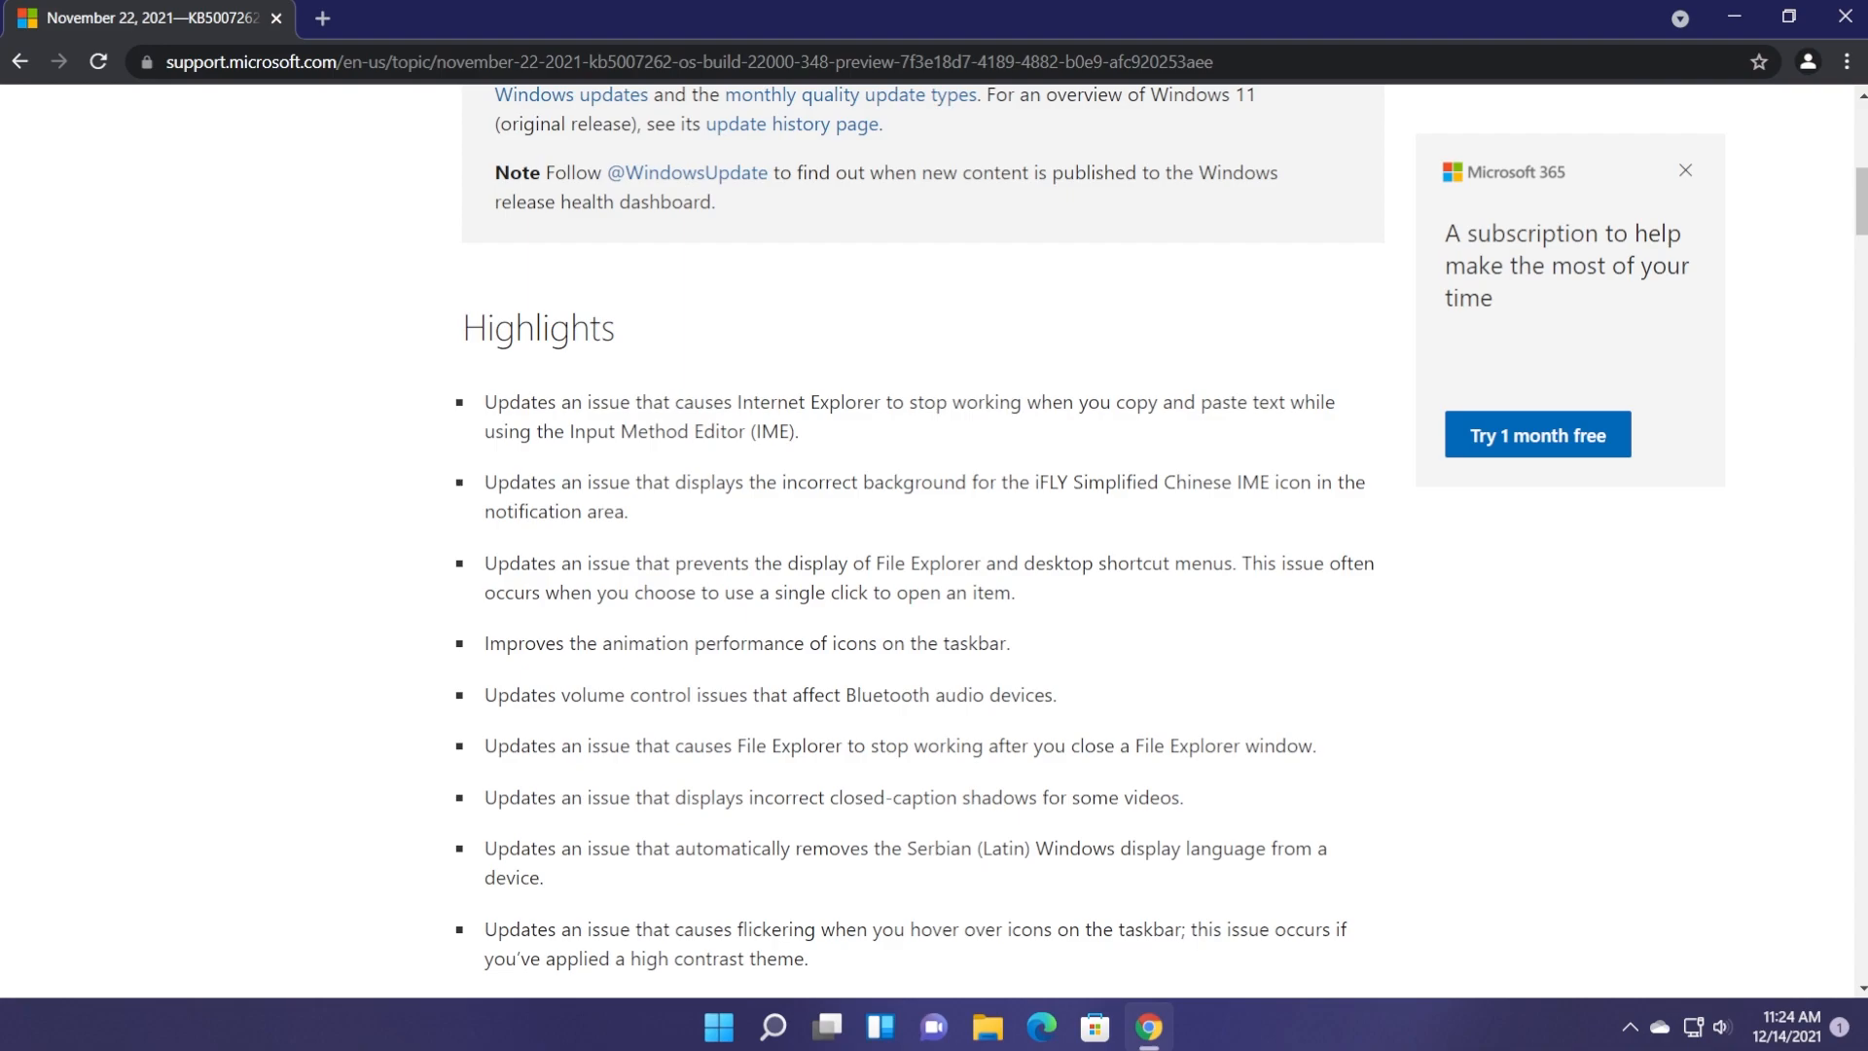
scroll(up, 3)
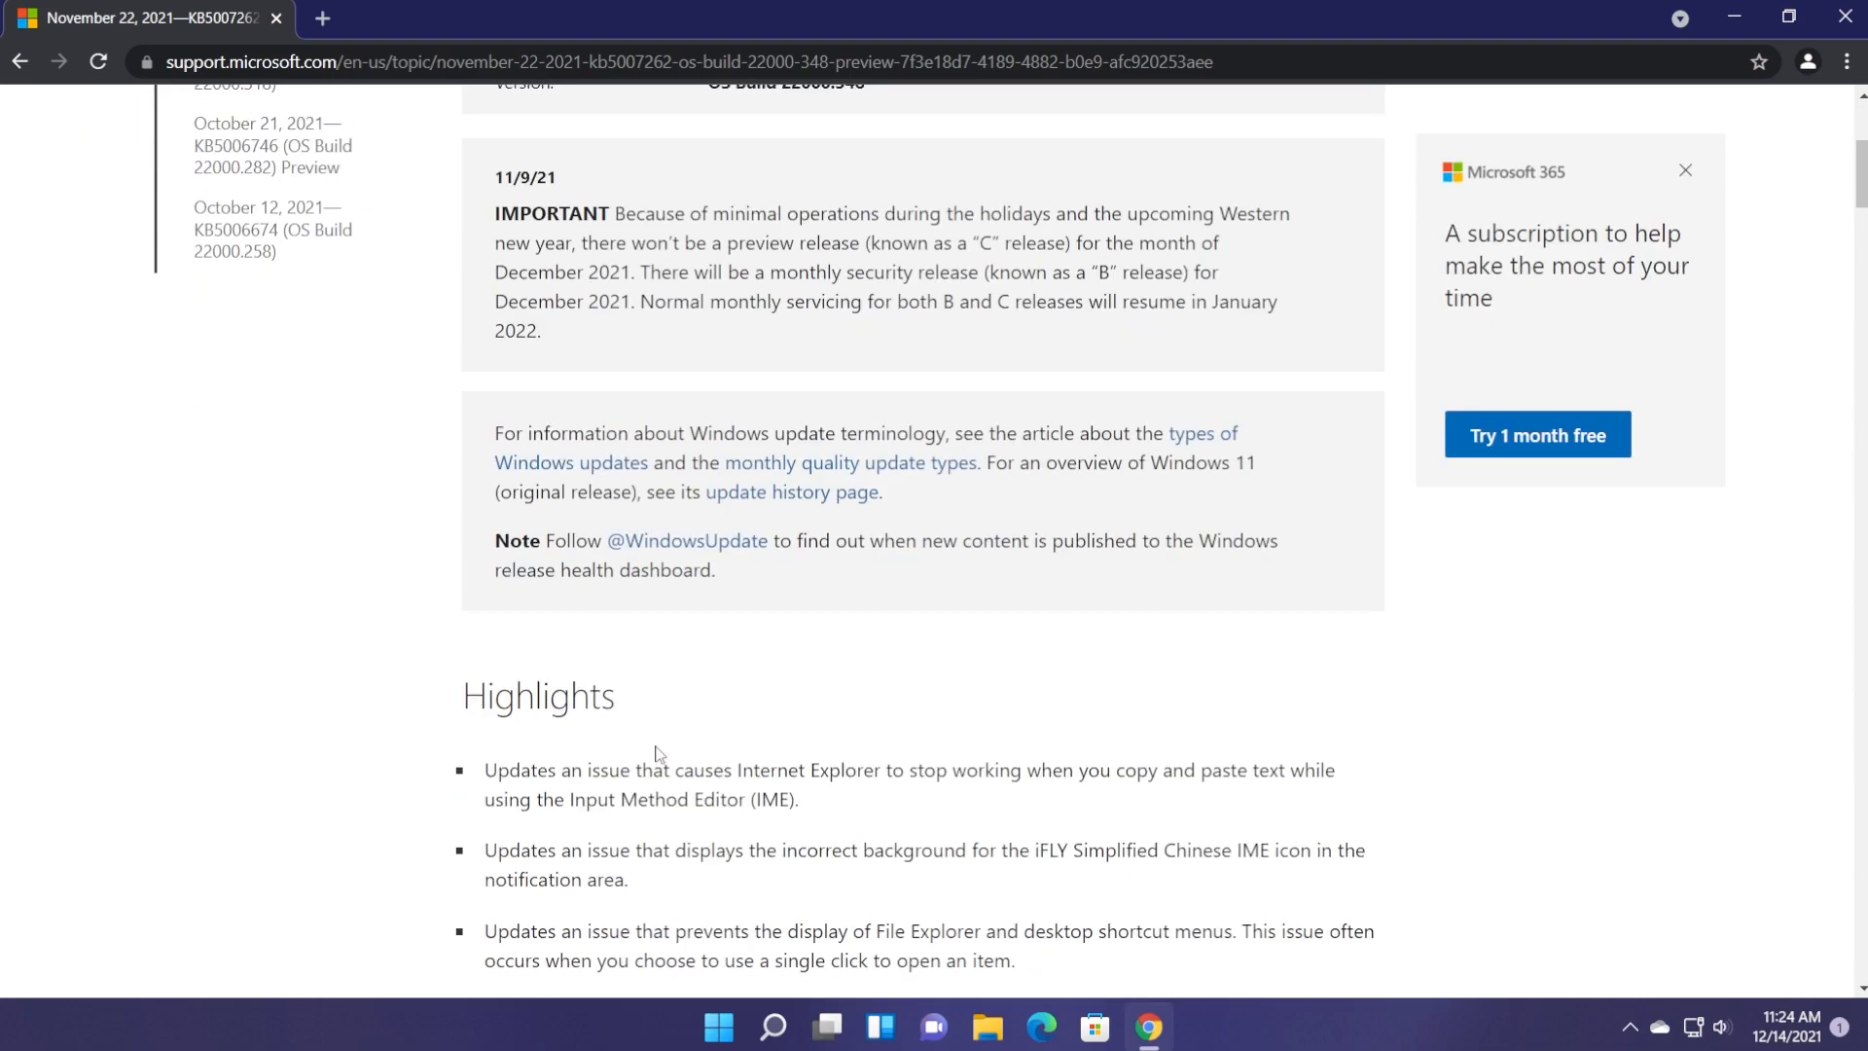
scroll(up, 3)
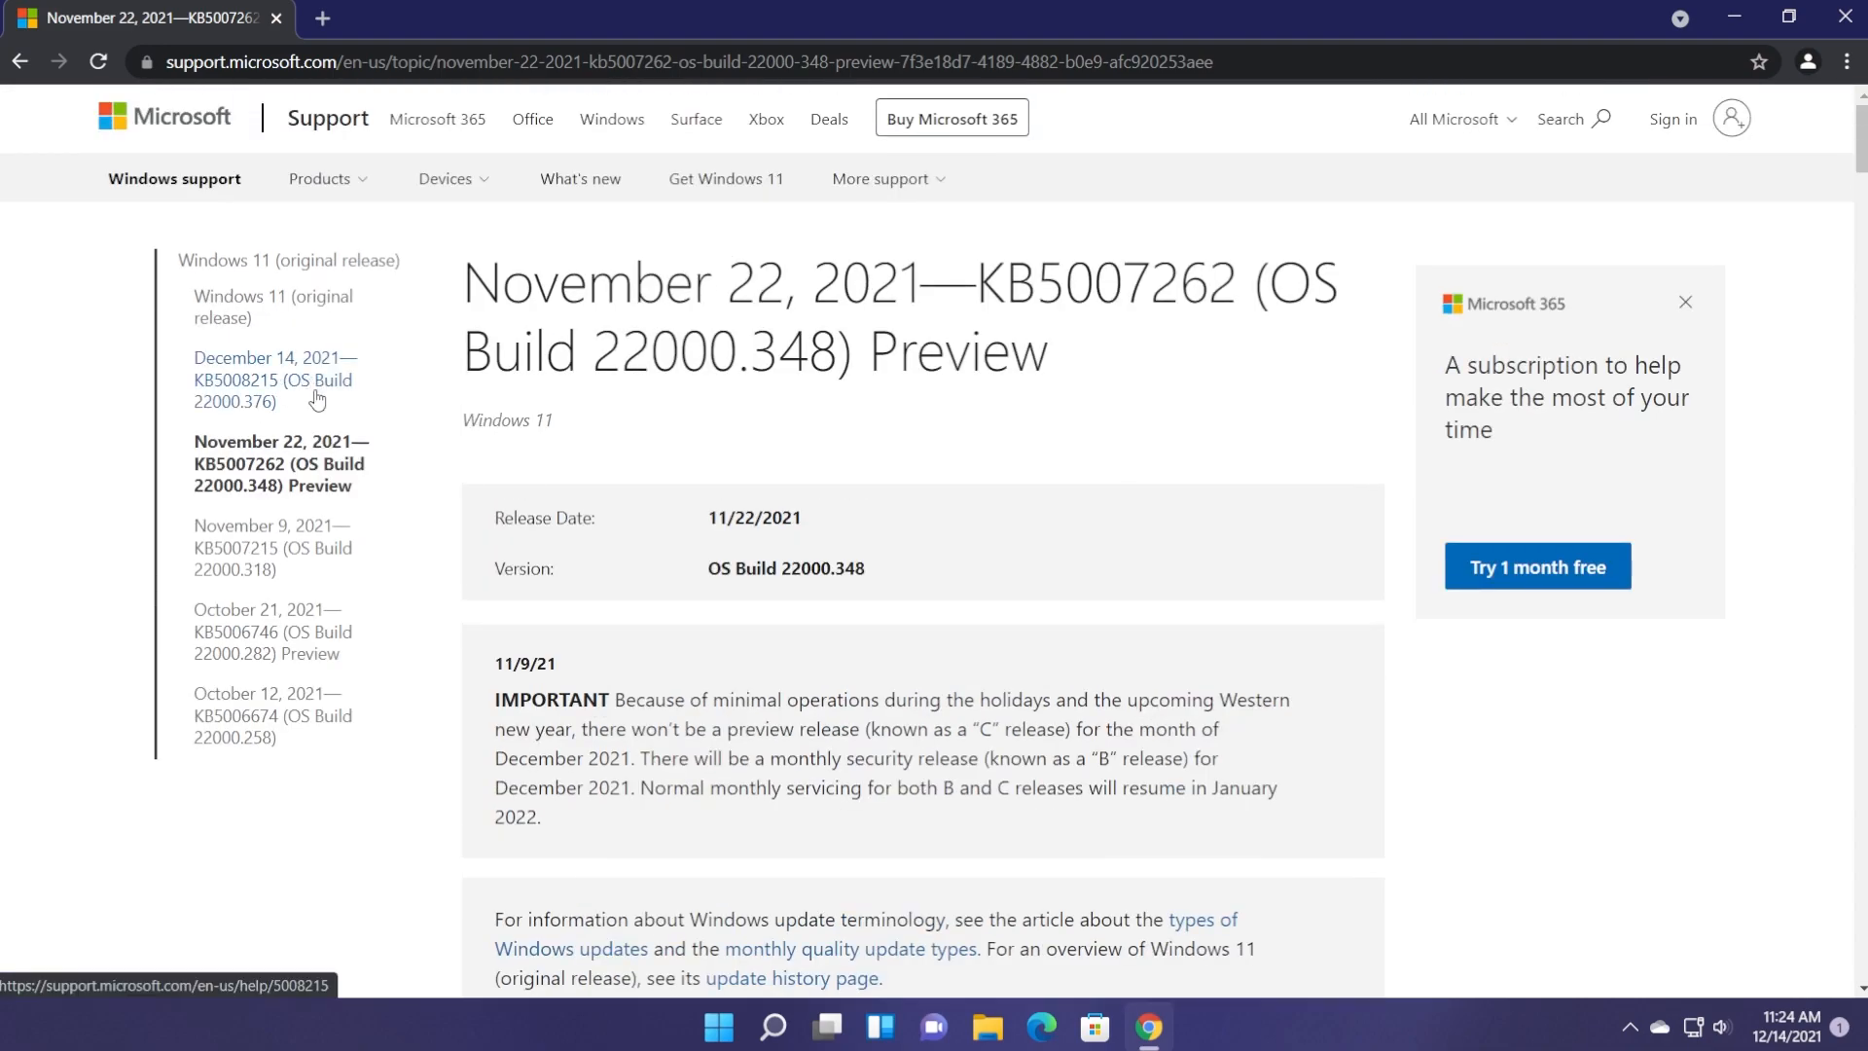
click(274, 378)
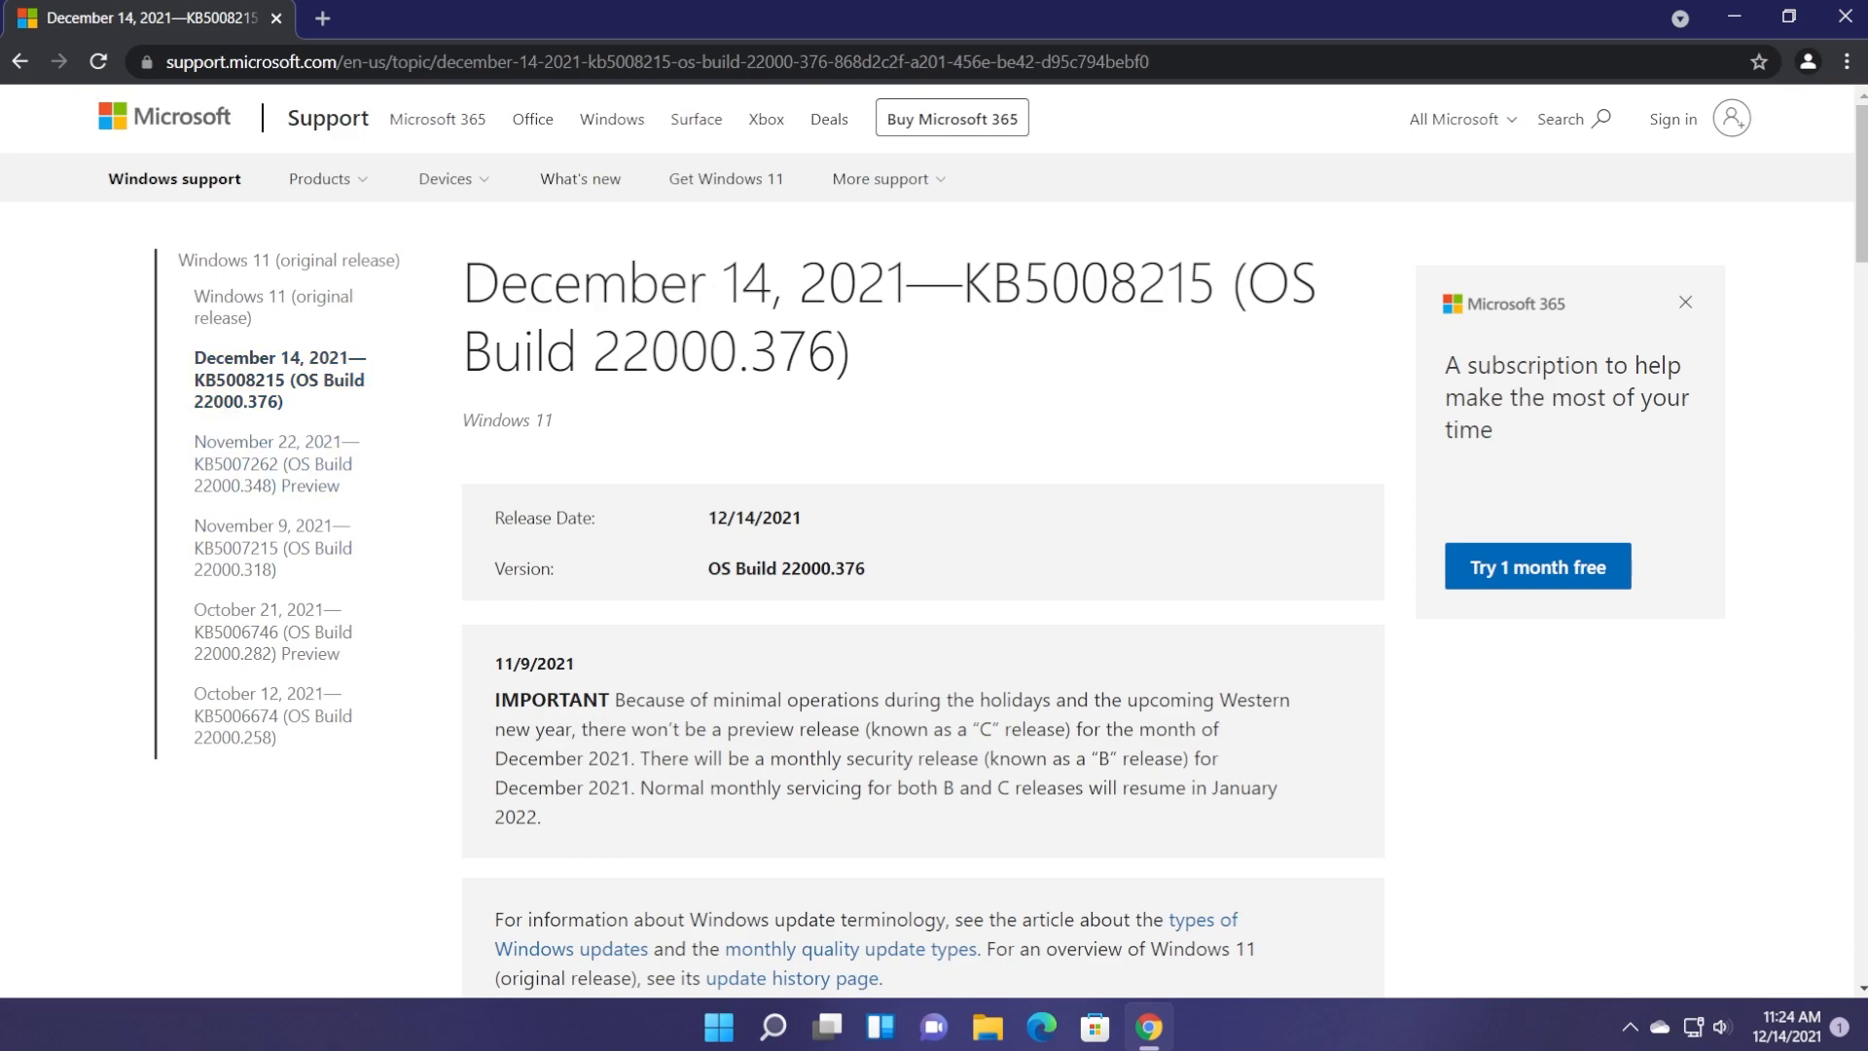
- Scroll through the KB5008215 notes and the November 22 KB5007262 list of fixes
scroll(down, 3)
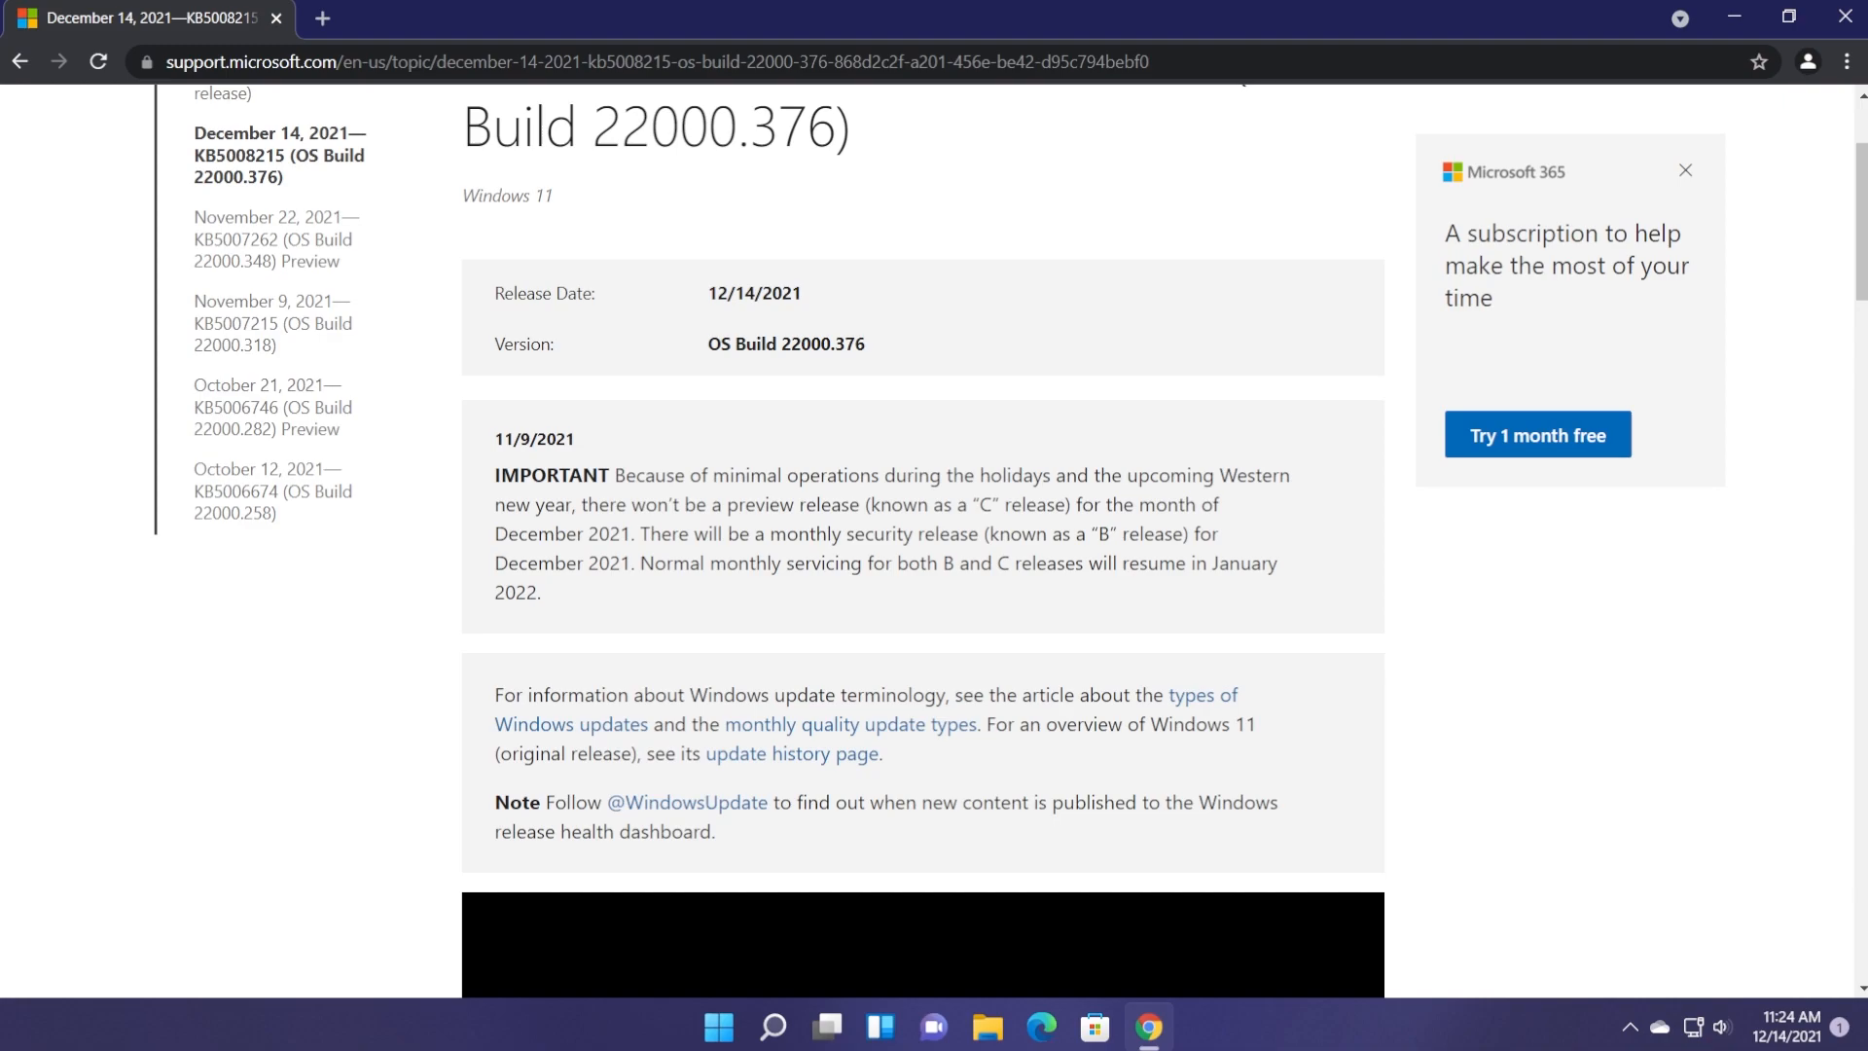
scroll(down, 3)
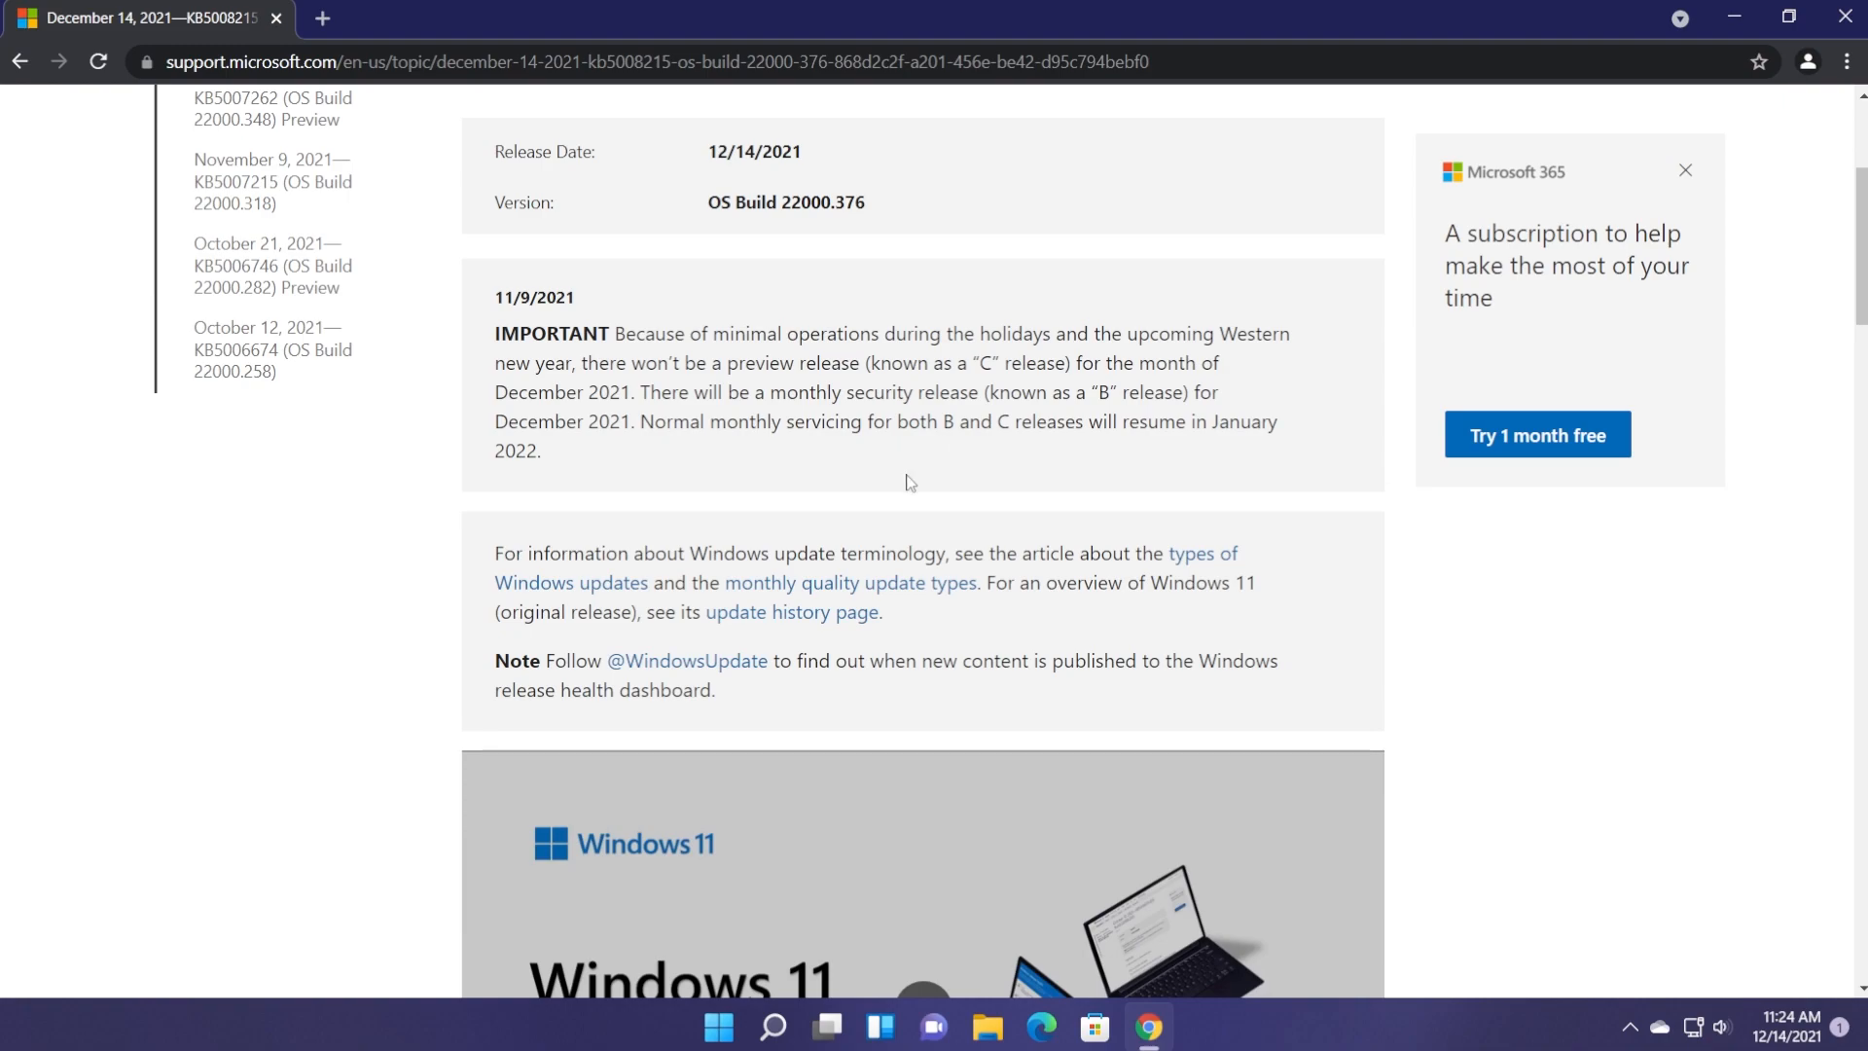
mouse_move(886, 493)
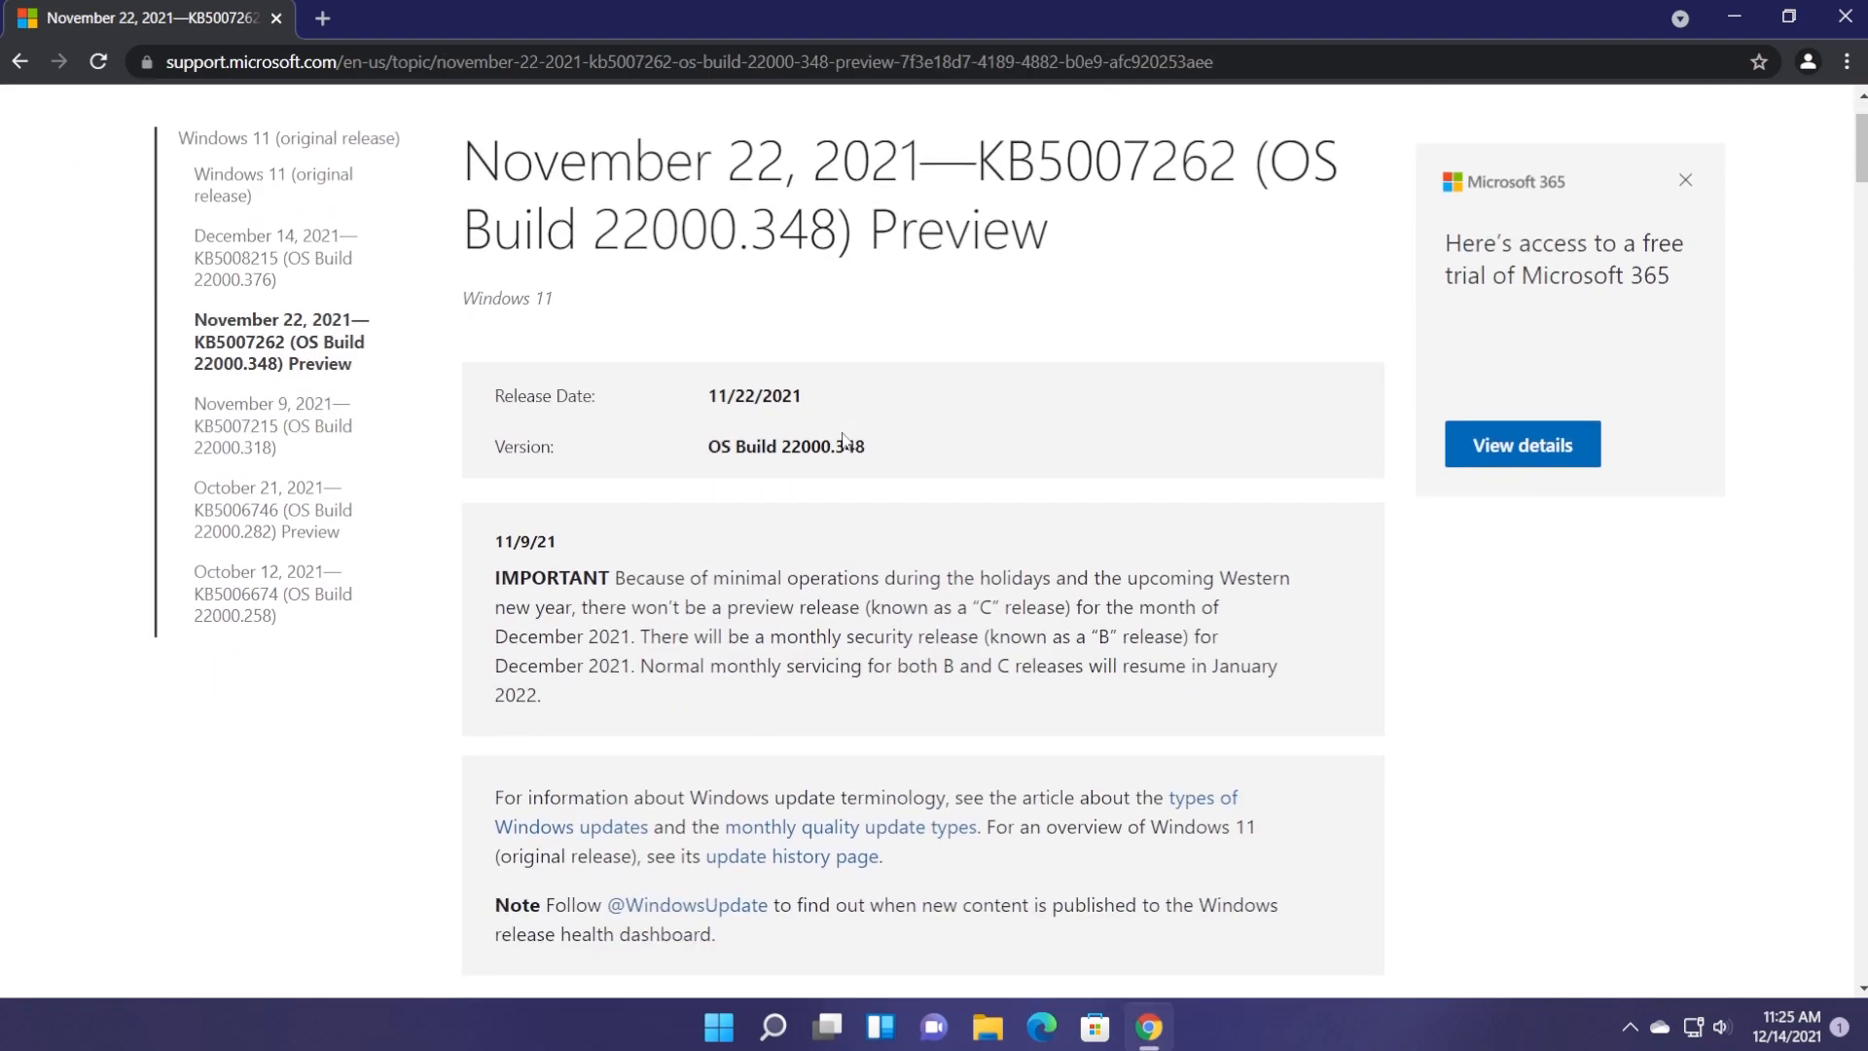
scroll(down, 3)
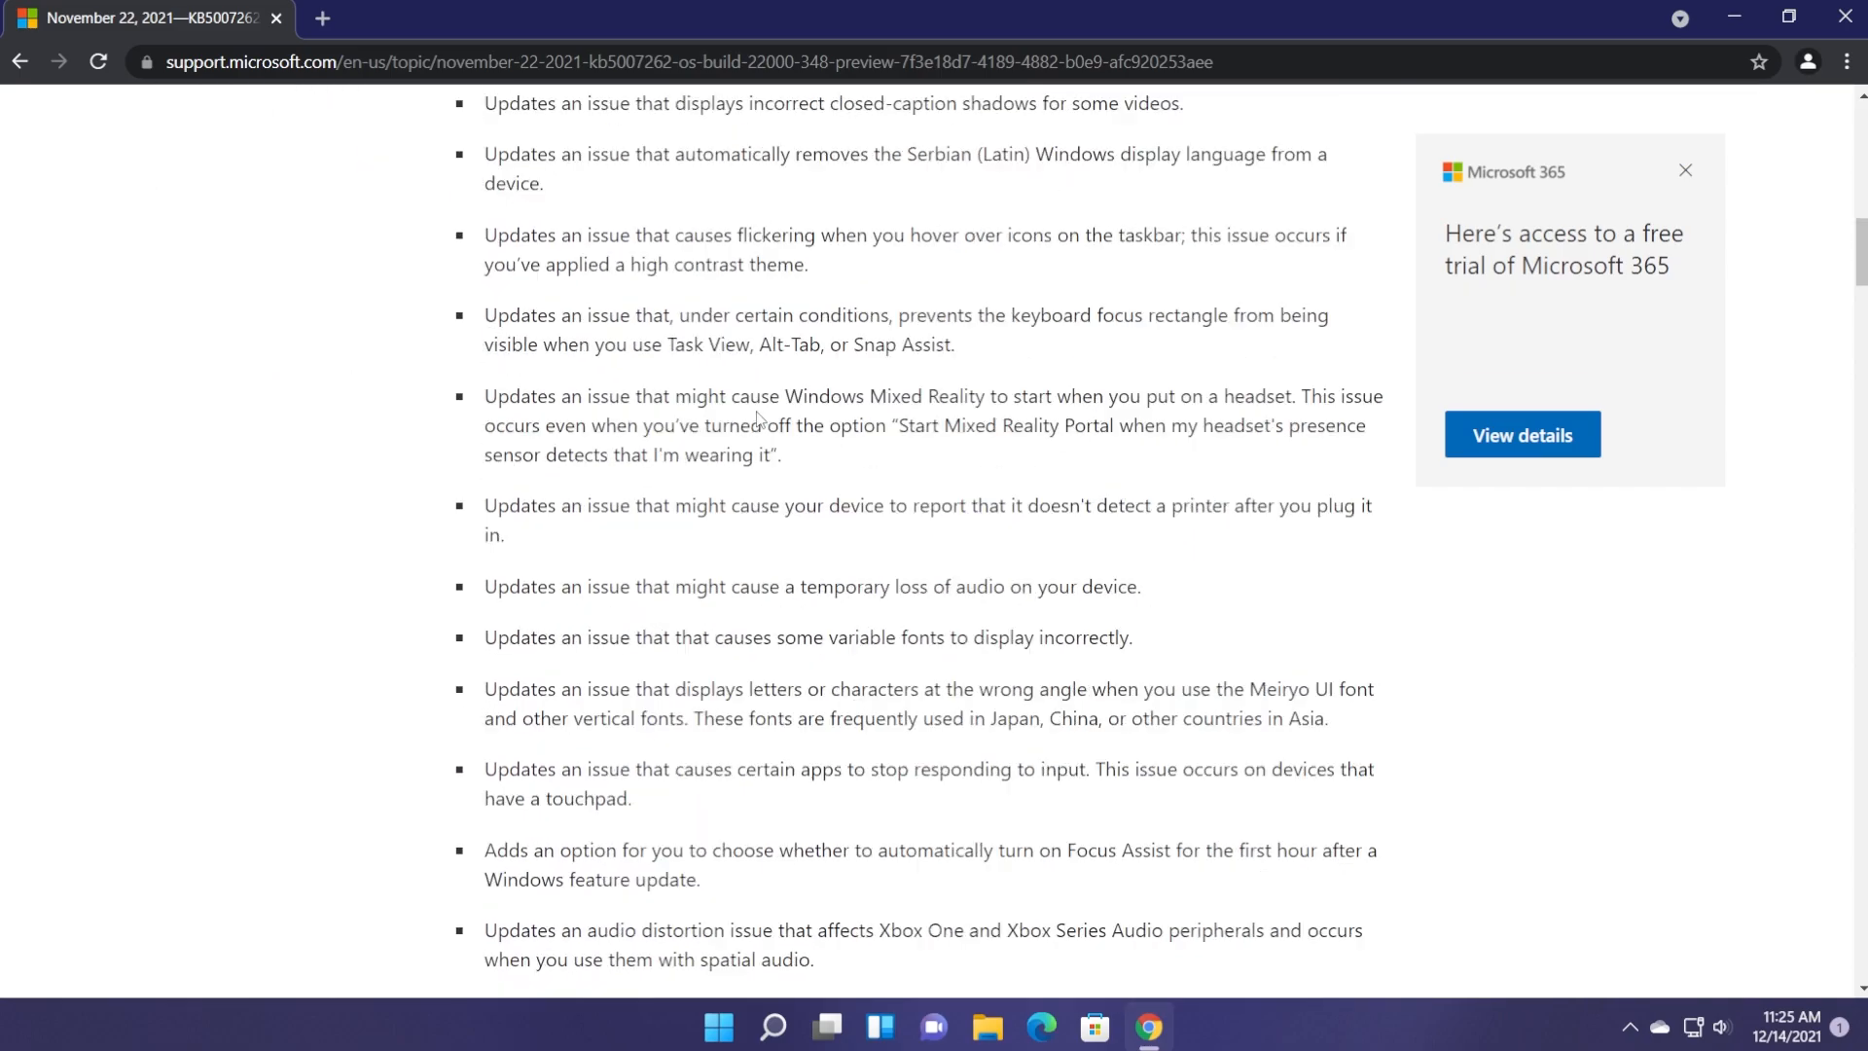